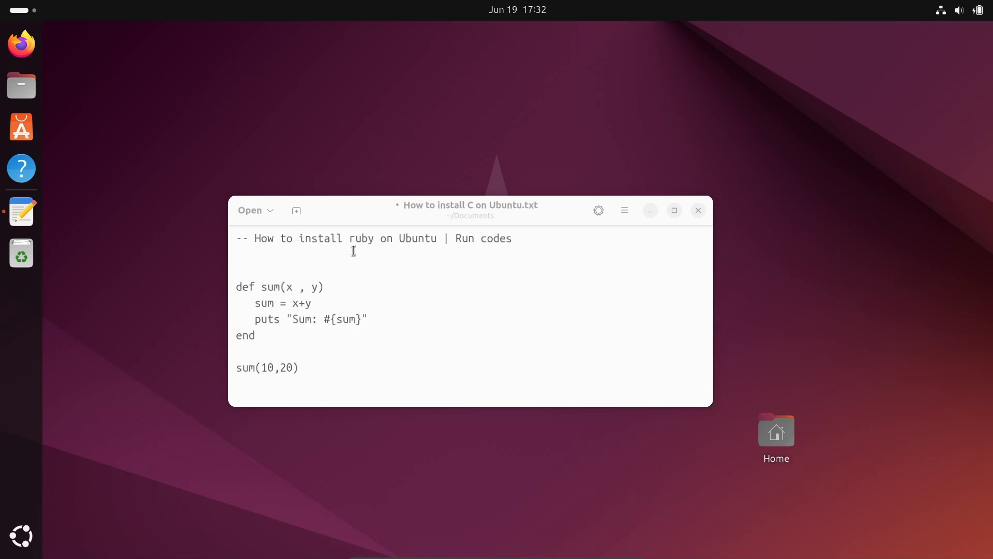
pyautogui.moveTo(389, 251)
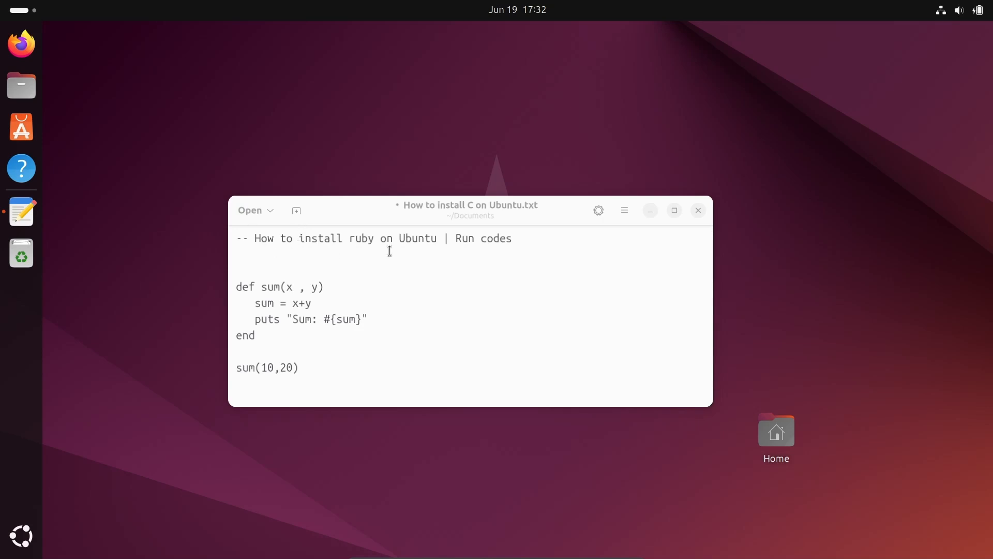
pyautogui.moveTo(531, 238)
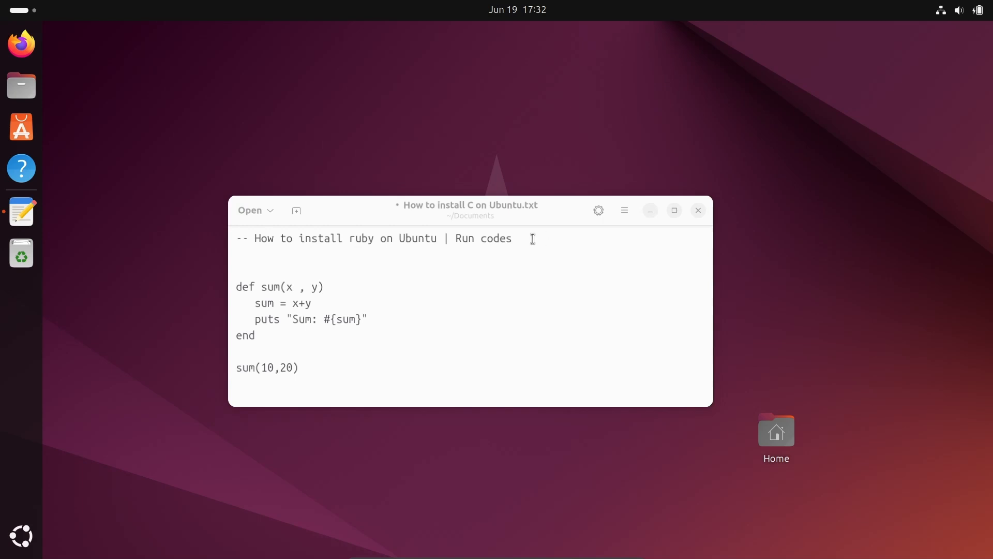
# Step: Review the Ruby sum code in the notes, then minimize Text Editor to show the desktop
pyautogui.doubleClick(480, 238)
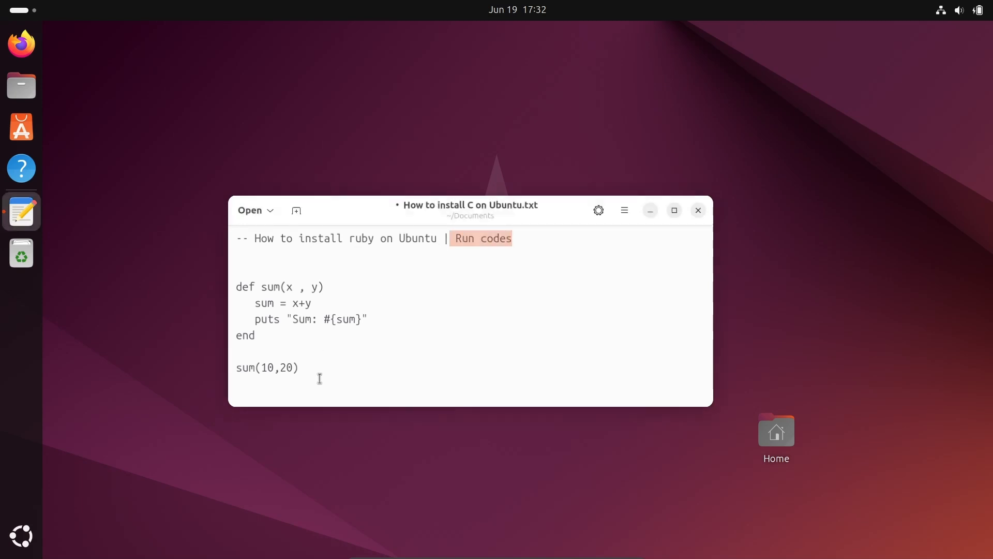
pyautogui.moveTo(236, 286); pyautogui.dragTo(299, 367)
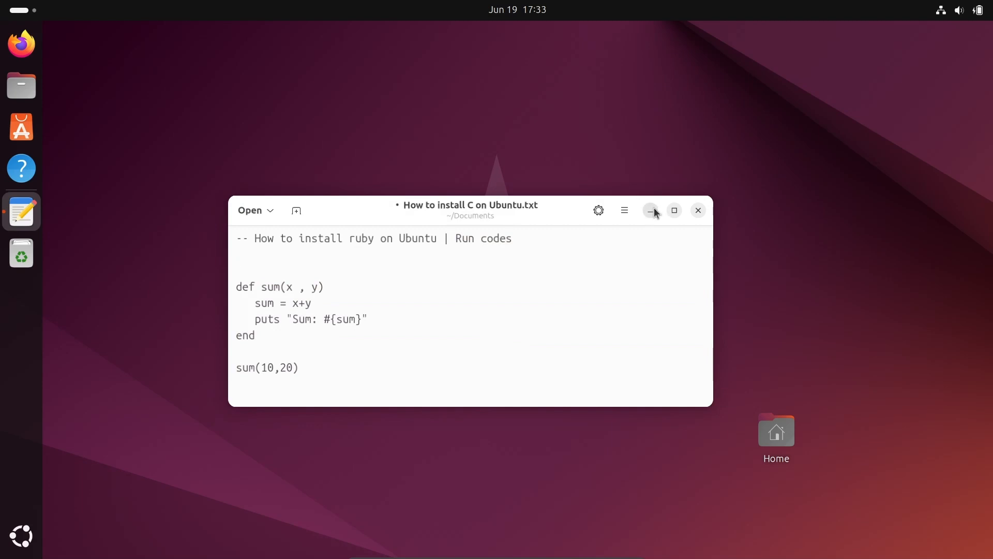
pyautogui.click(650, 210)
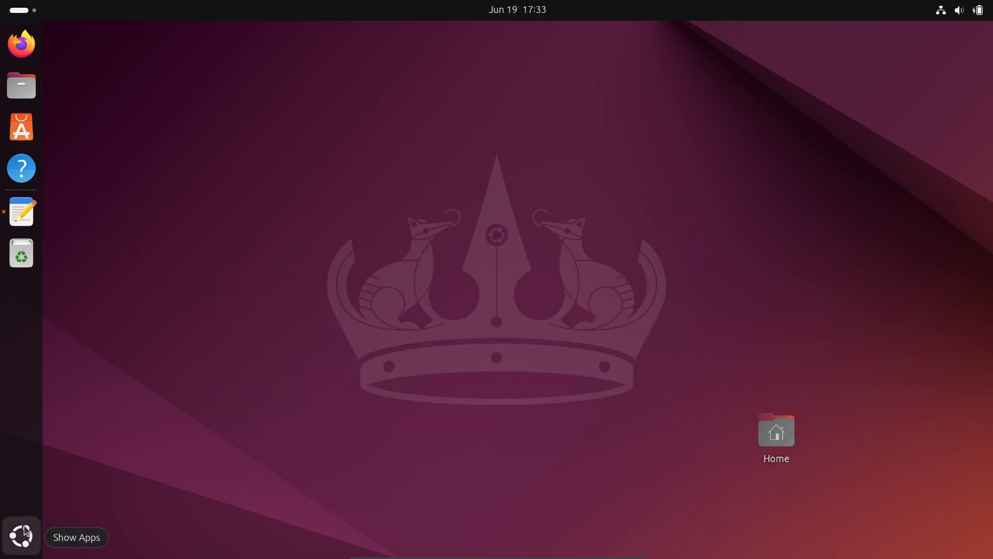
# Step: Launch a terminal, run `sudo apt install ruby` with the password, and maximize the window
pyautogui.click(20, 534)
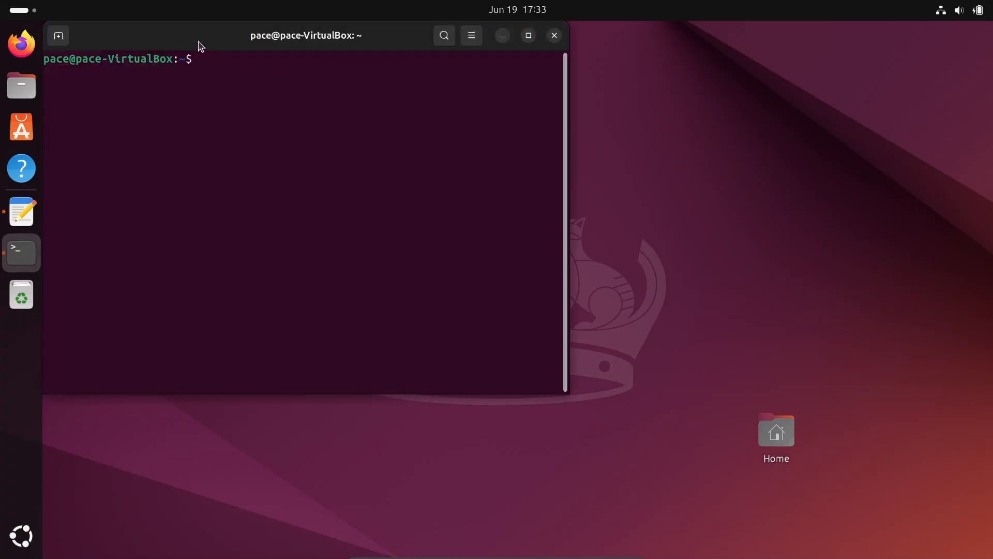
pyautogui.moveTo(305, 35); pyautogui.dragTo(486, 138)
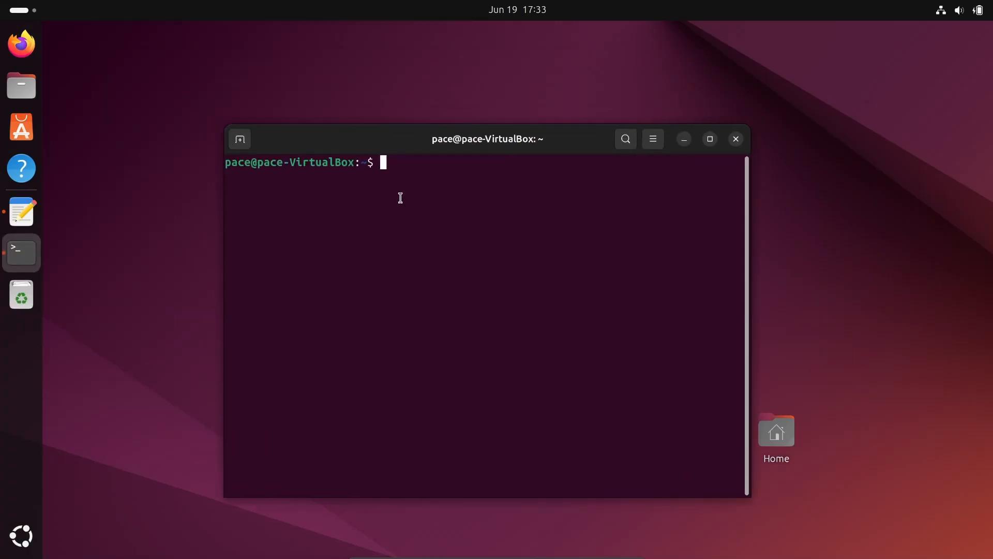
pyautogui.write('sudo a')
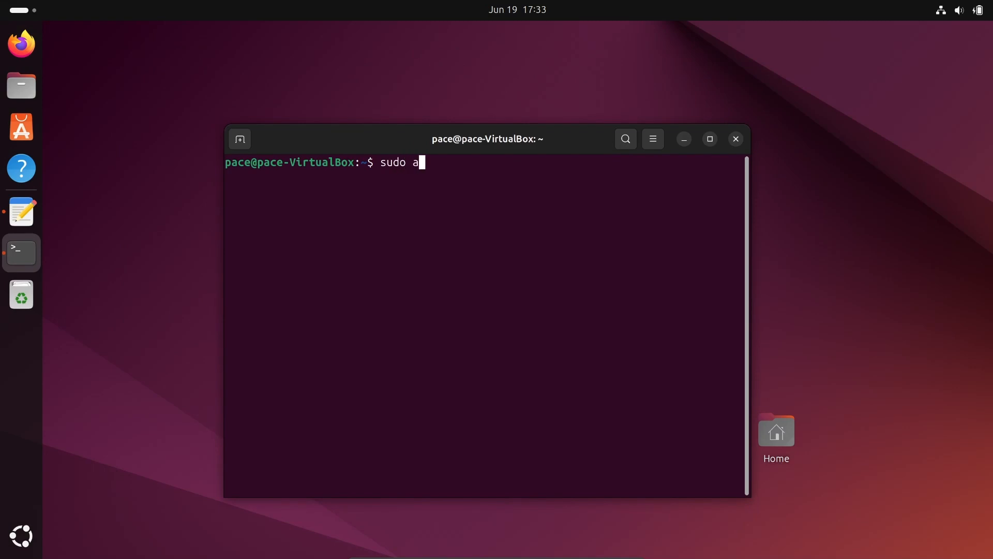
pyautogui.write('pt in')
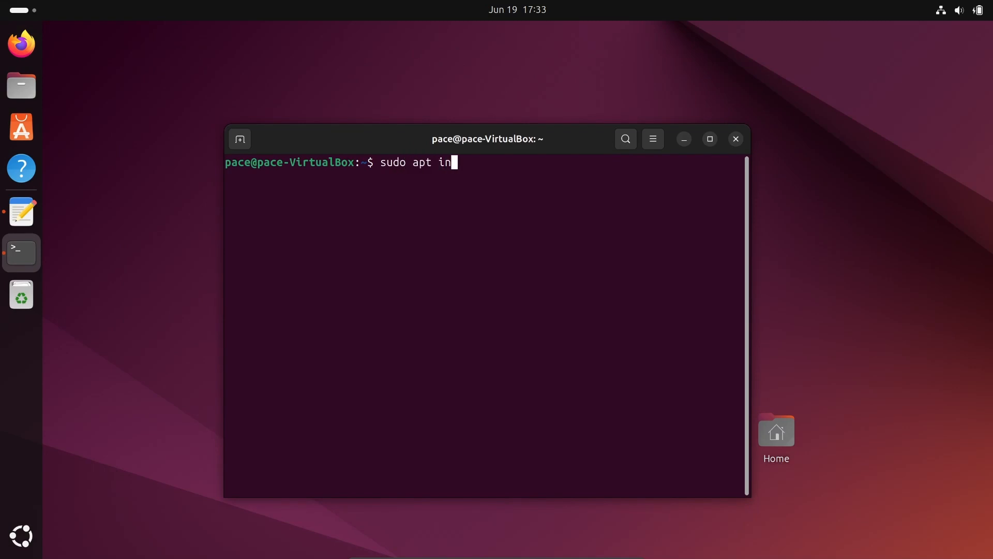
pyautogui.write('stall')
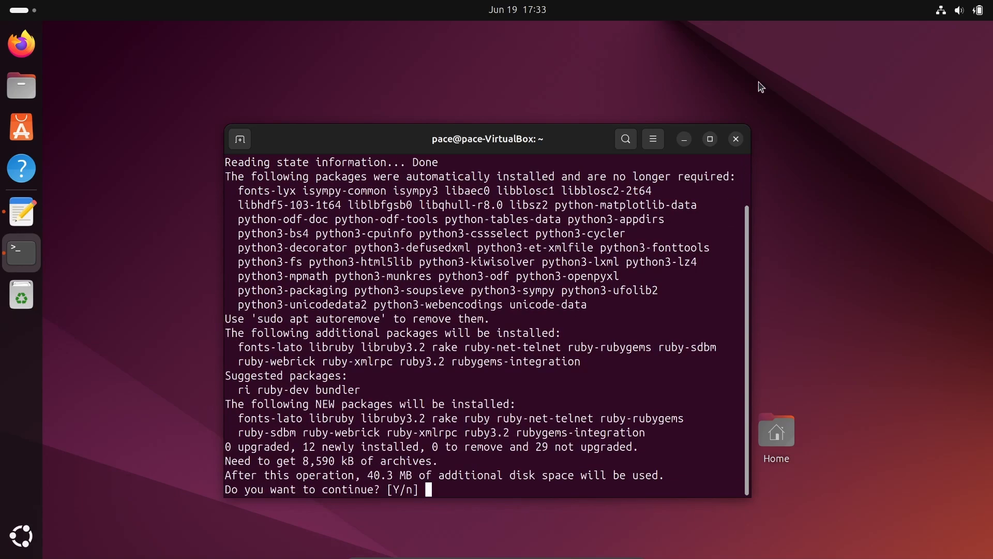
pyautogui.click(708, 139)
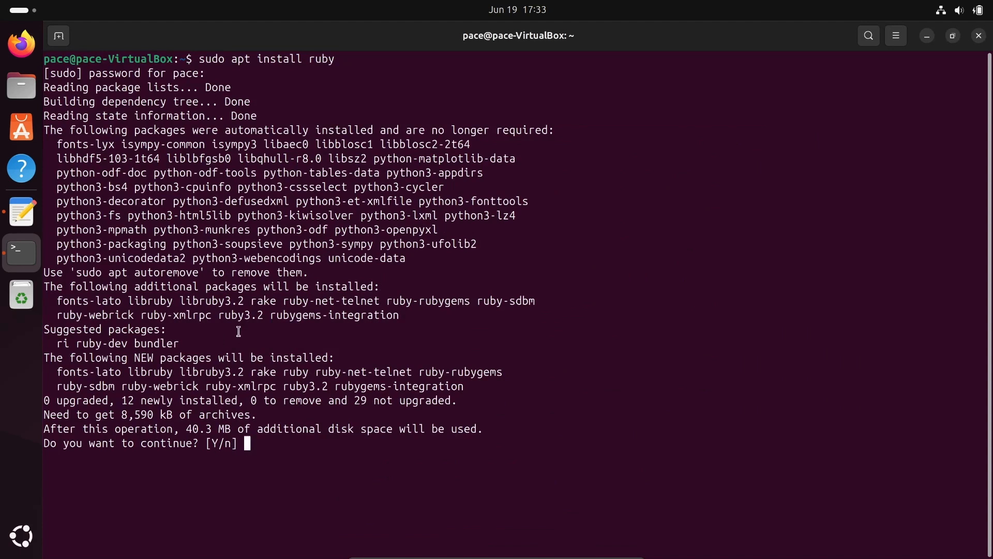
pyautogui.moveTo(202, 433)
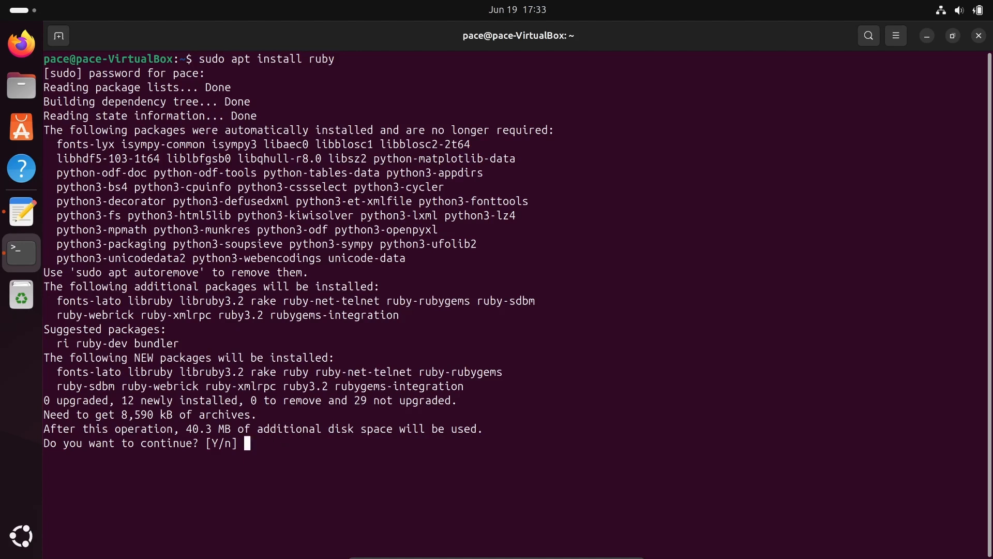
# Step: Answer y to install the 12 Ruby packages, then clear the terminal screen
pyautogui.write('y')
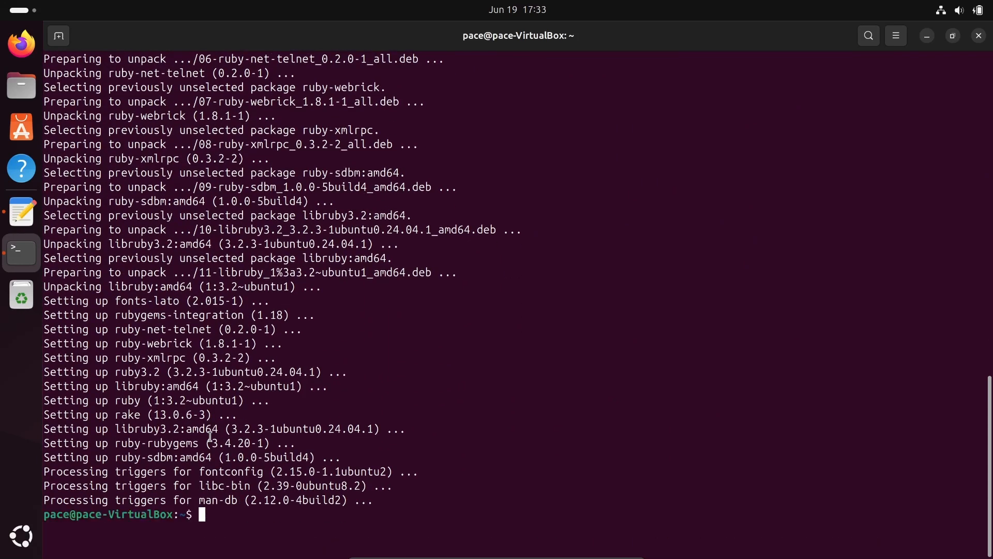
pyautogui.write('cle')
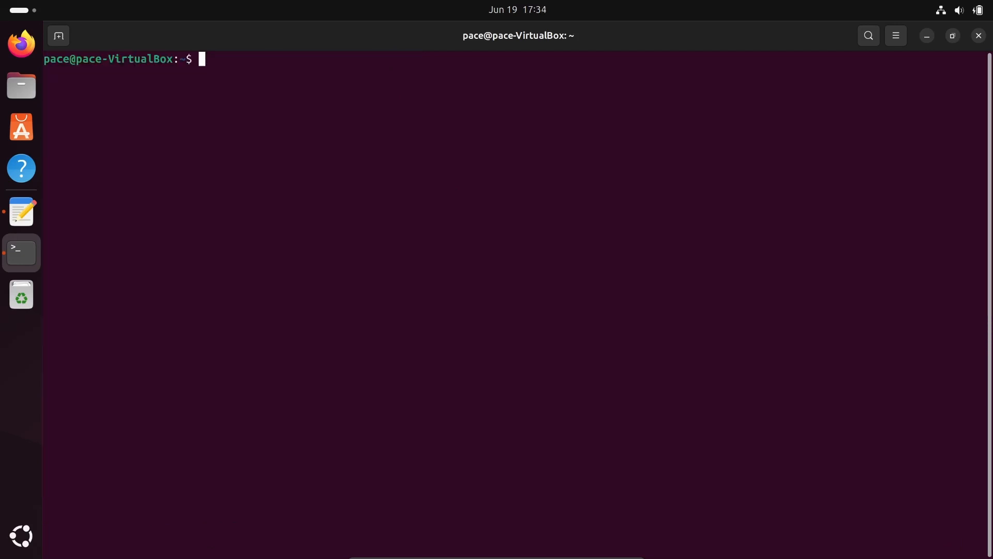
# Step: Run `ruby --version` to confirm Ruby 3.2.3, unmaximize the terminal, and show the notes again
pyautogui.write('ruby')
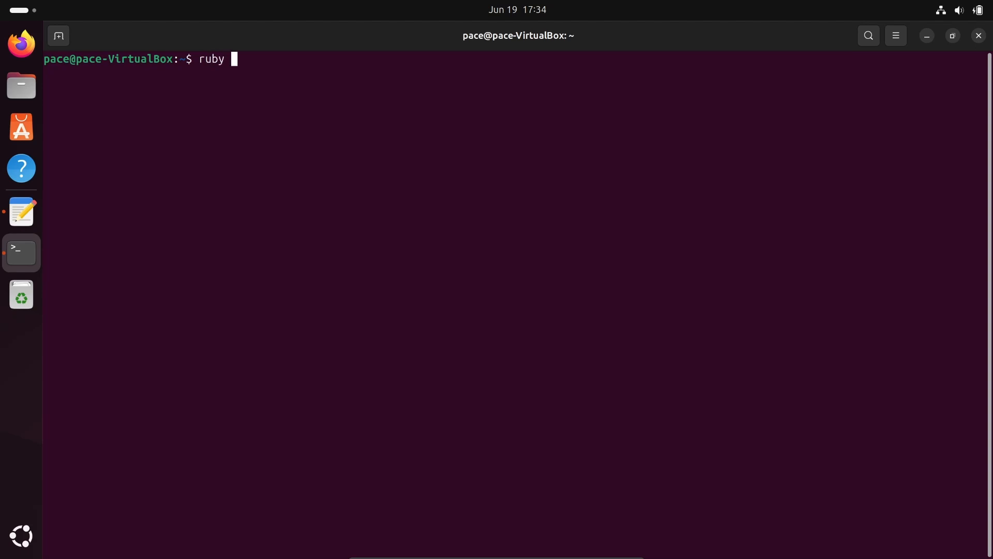
pyautogui.write('--version')
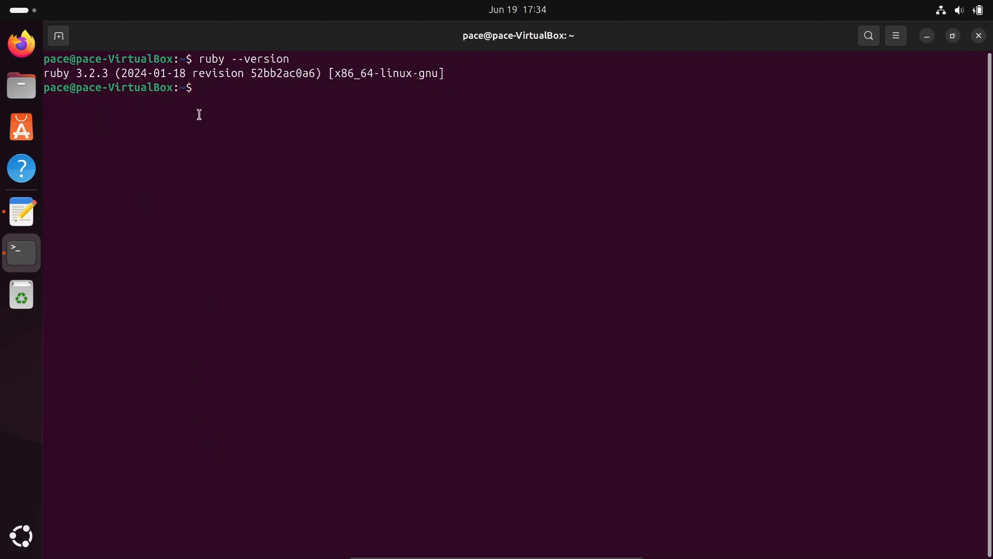
pyautogui.click(951, 35)
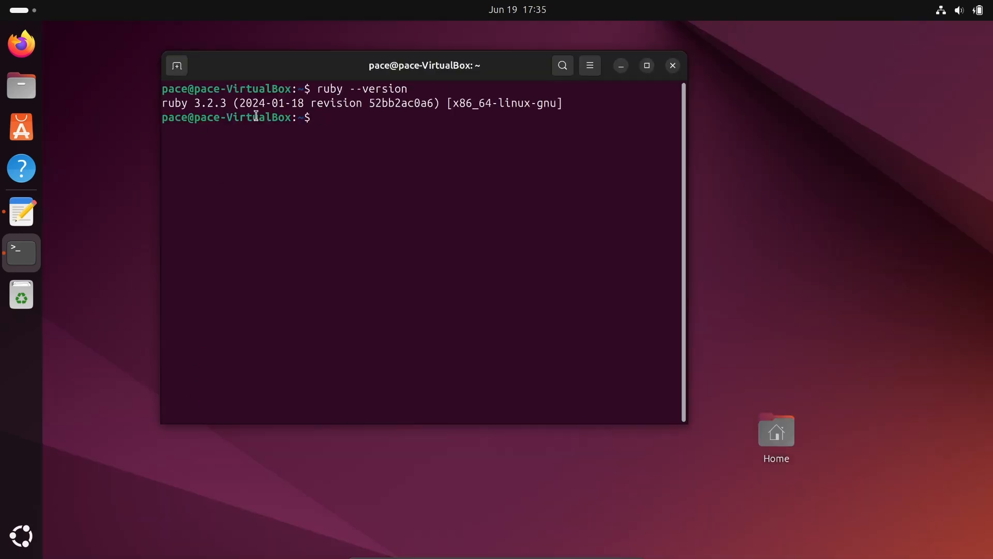
pyautogui.moveTo(21, 211)
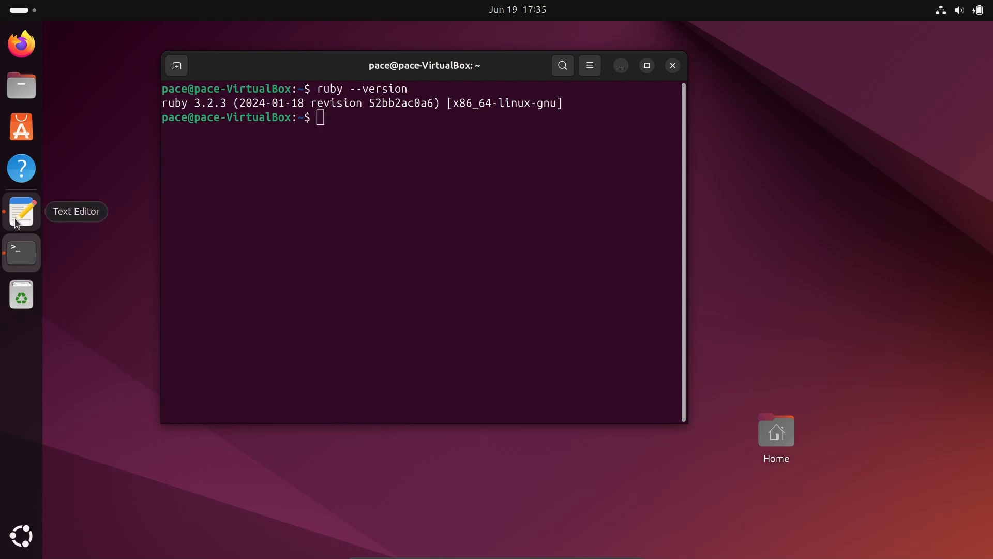
pyautogui.click(21, 211)
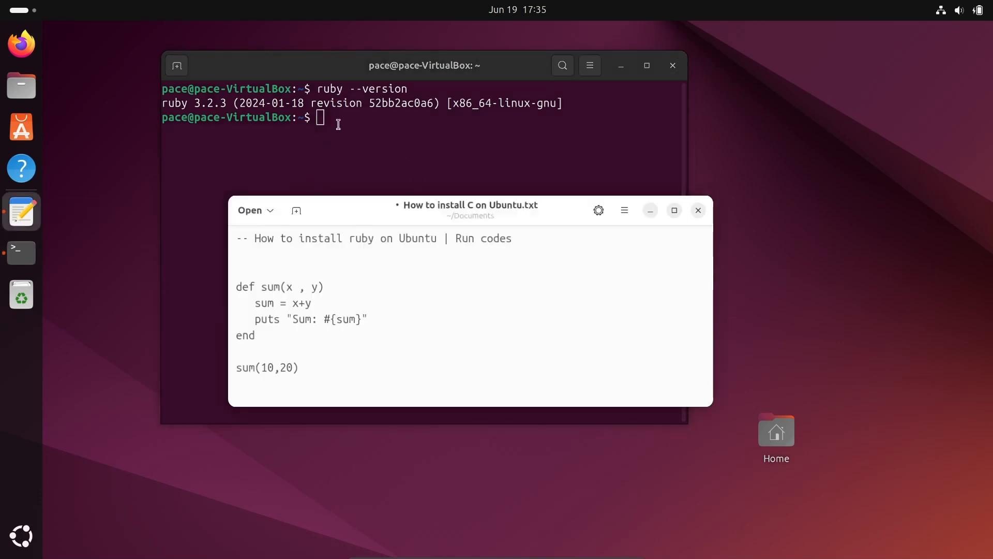
# Step: Start a new add.rb file in vi
pyautogui.write('vi add')
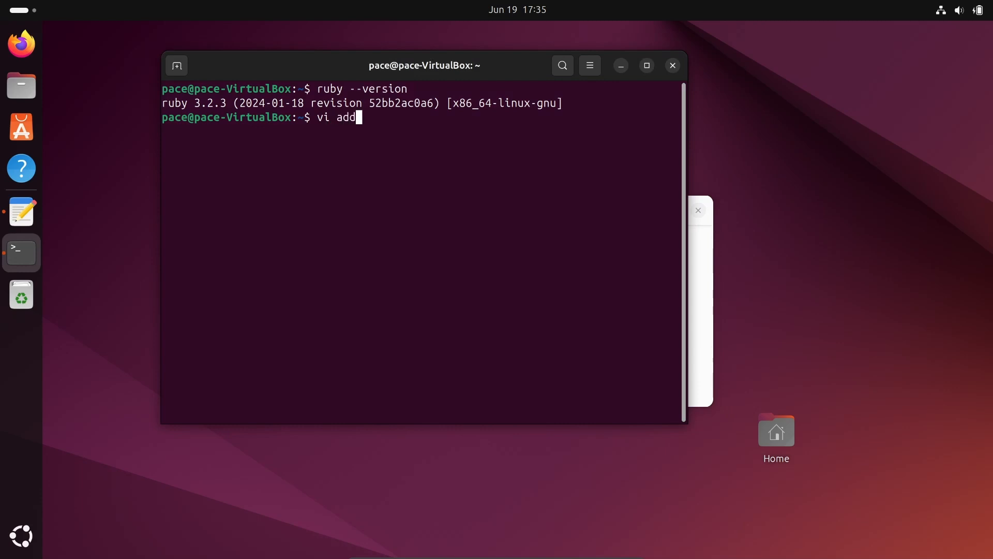
pyautogui.write('.rb')
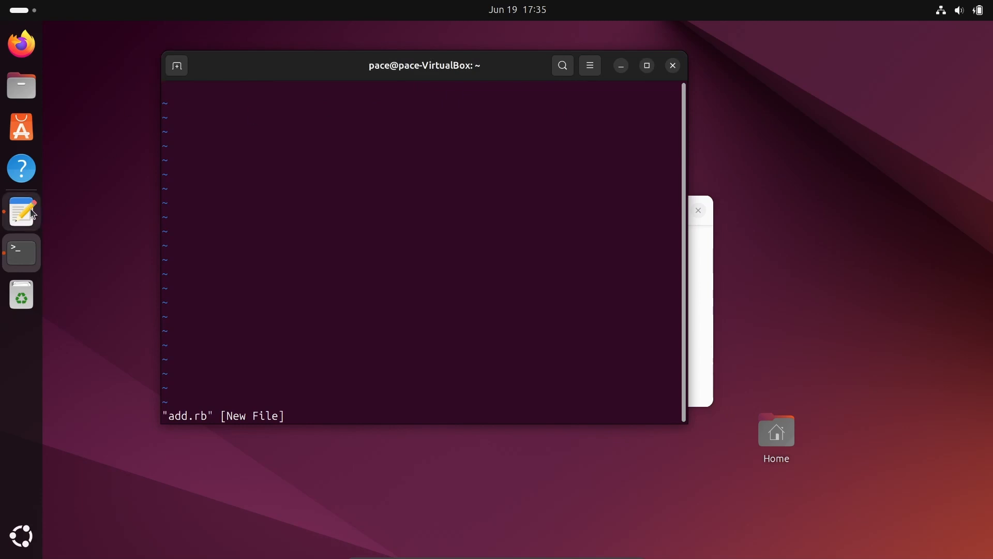
# Step: Copy the sum function code from the notes and paste it into add.rb
pyautogui.click(21, 211)
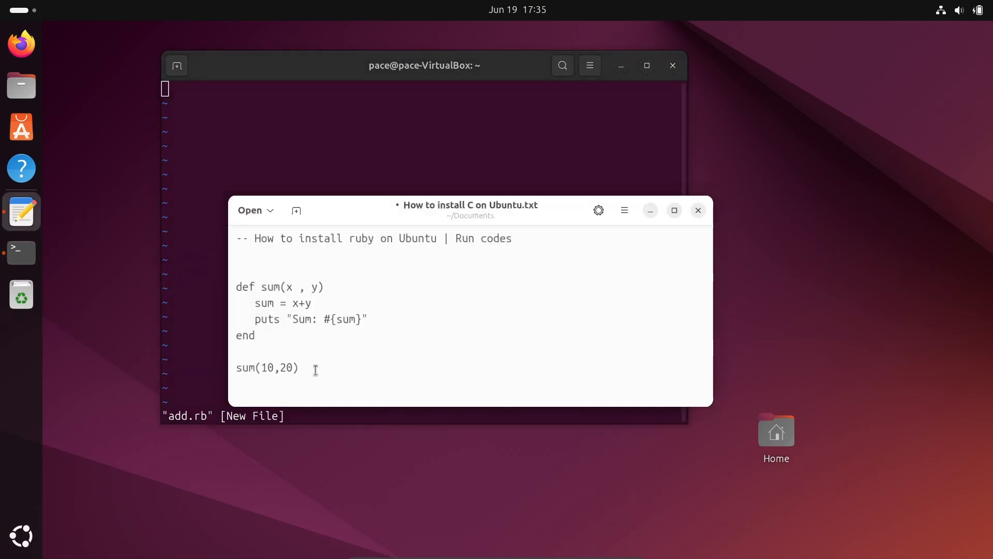
pyautogui.moveTo(236, 287); pyautogui.dragTo(298, 367)
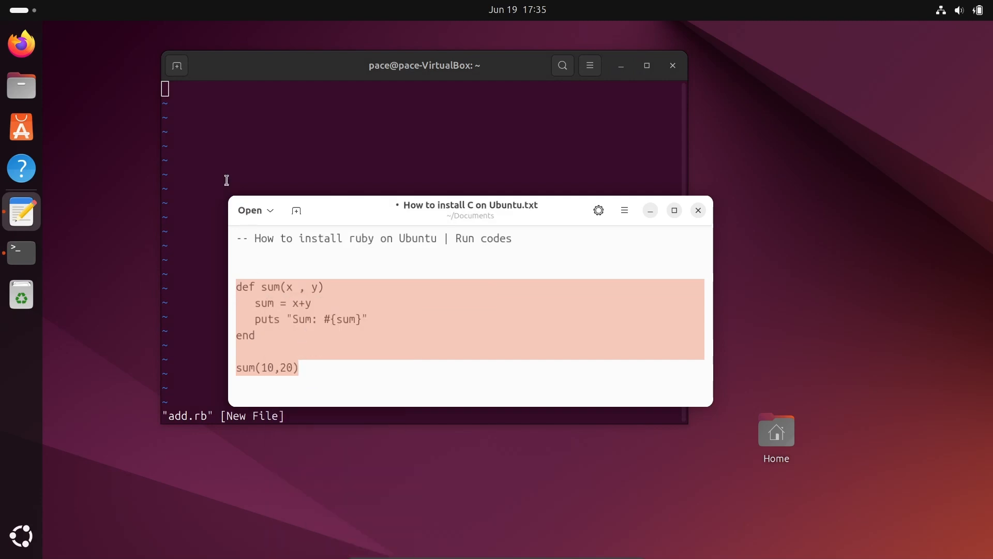
pyautogui.rightClick(185, 98)
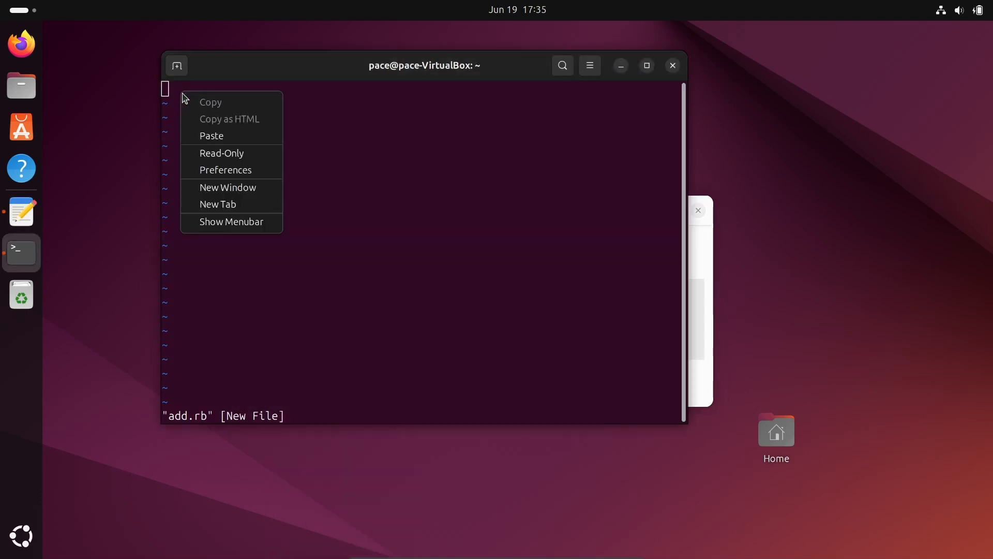
pyautogui.click(211, 135)
pyautogui.write(':')
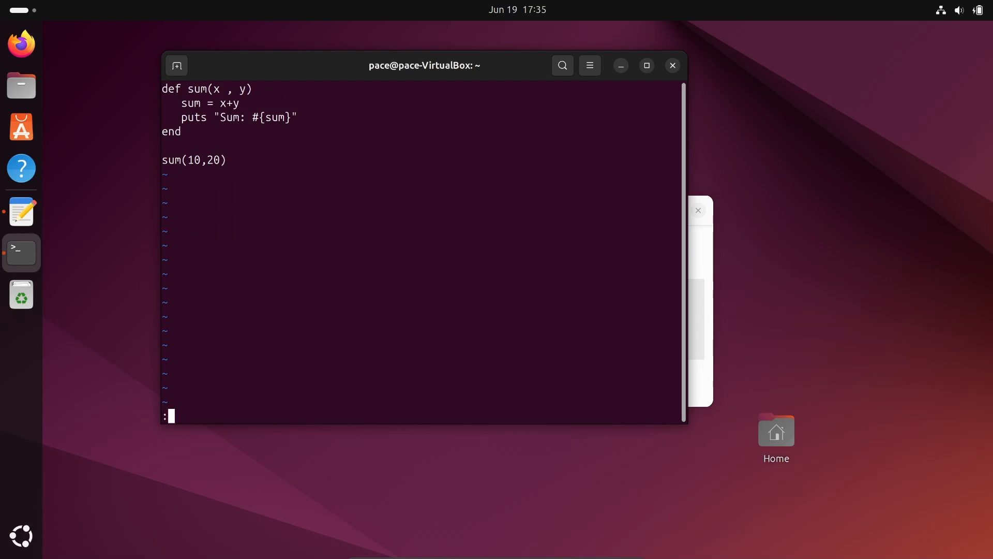
# Step: Write add.rb and quit vi with :wq, returning to the shell prompt
pyautogui.write('w')
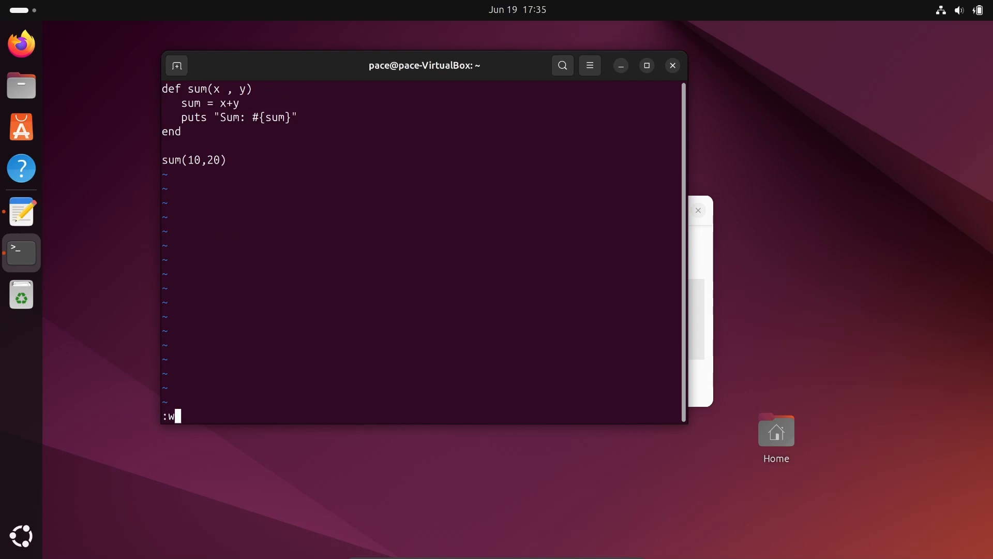
pyautogui.press('Return')
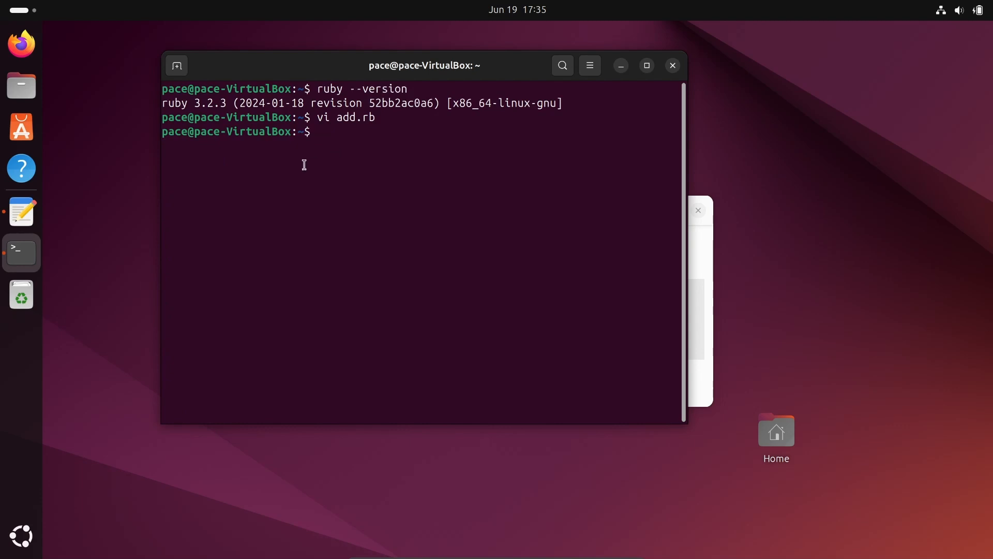
# Step: Run `ruby add.rb`, which prints Sum: 30
pyautogui.write('ruby')
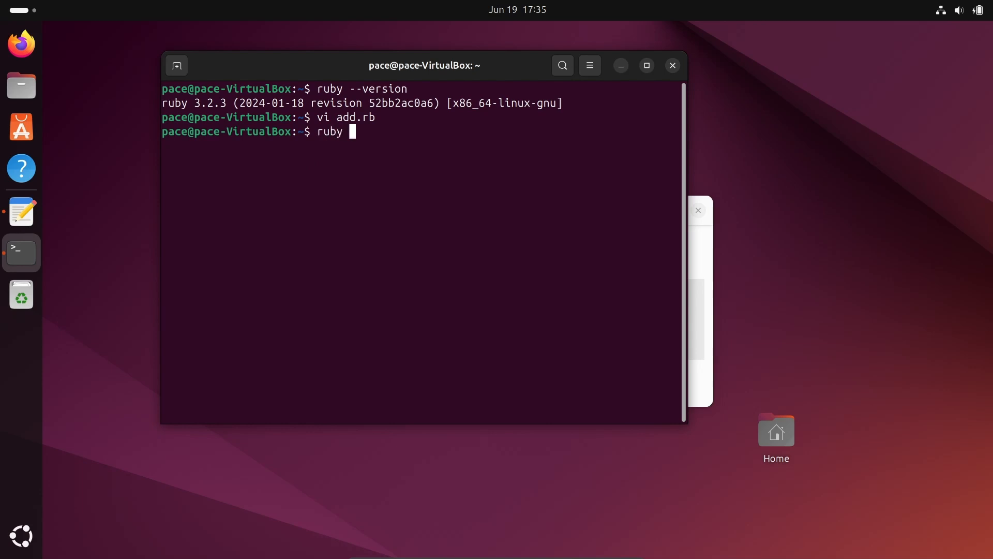
pyautogui.write('add.')
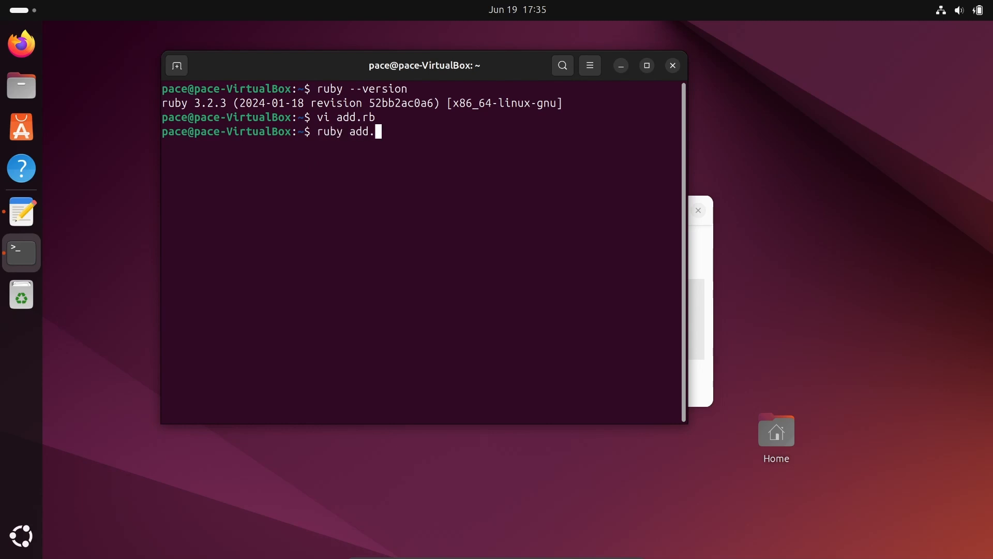
pyautogui.press('Return')
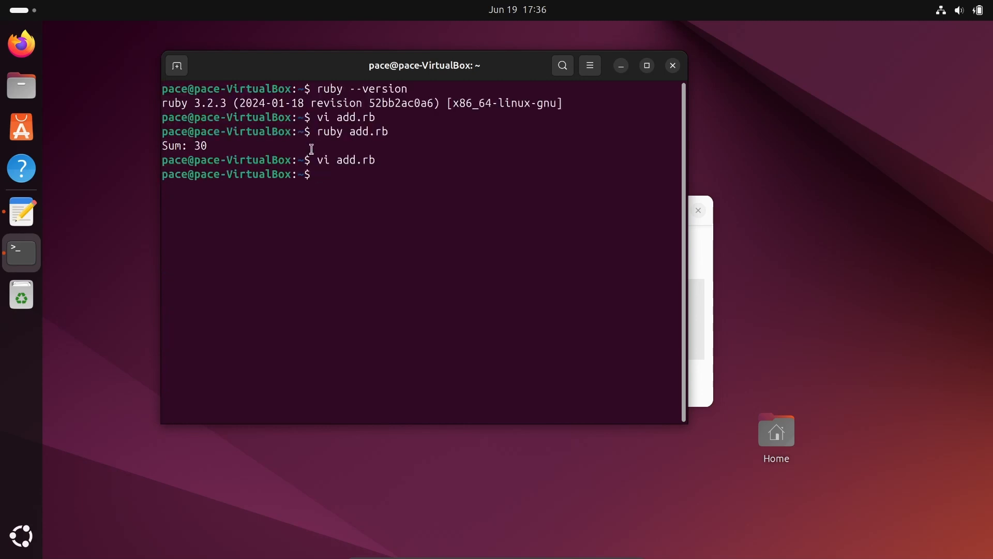
pyautogui.moveTo(667, 259)
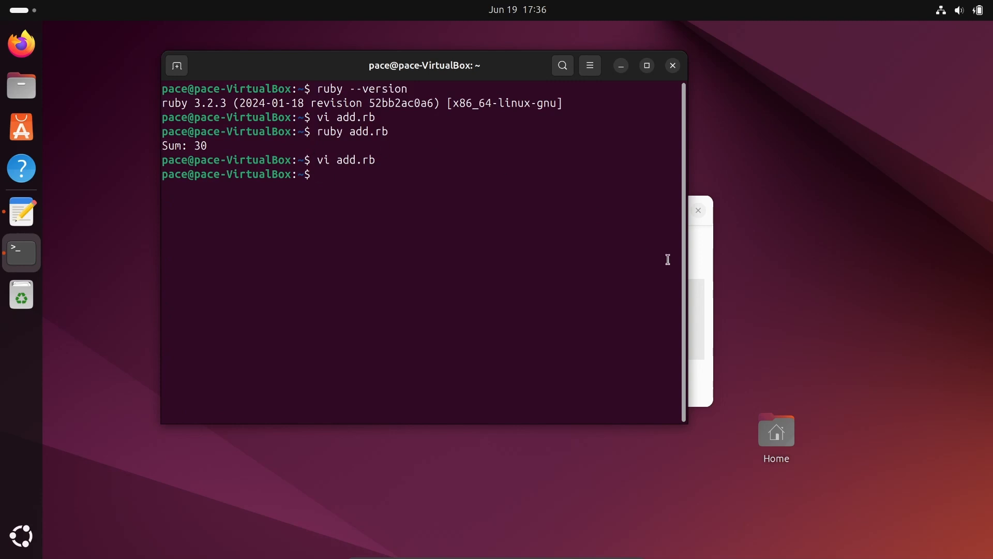